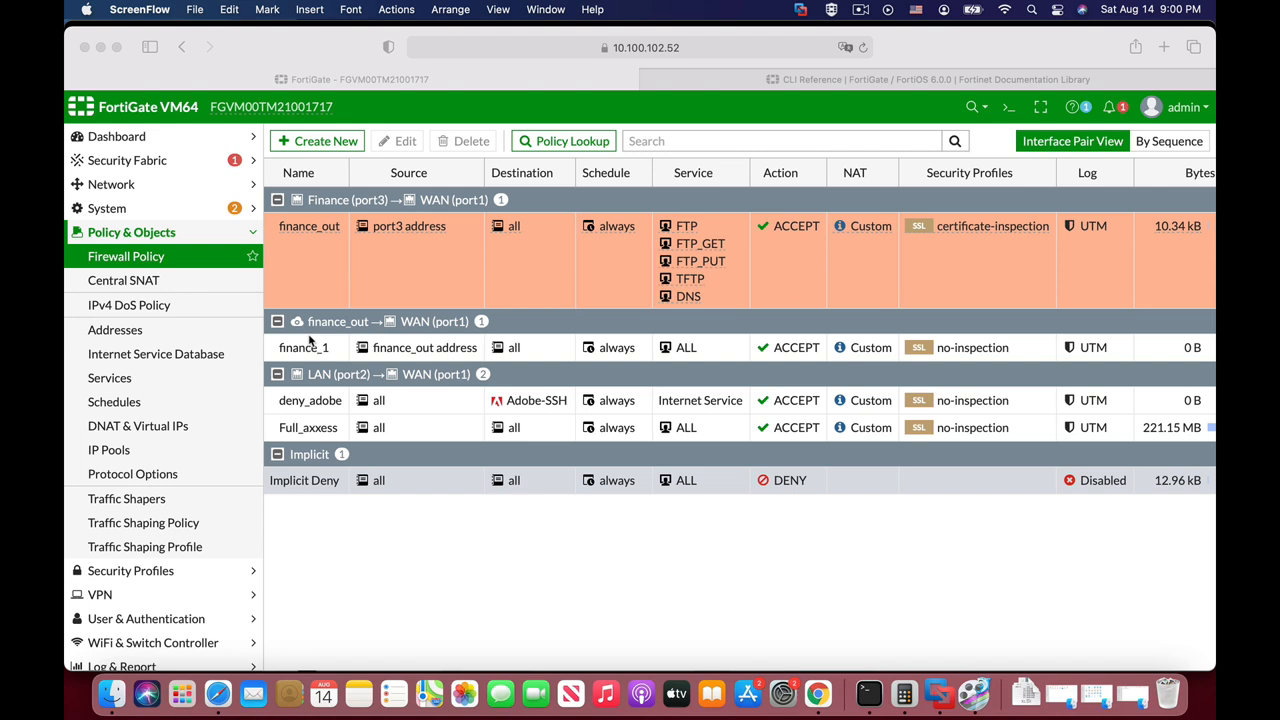
pyautogui.moveTo(318, 350)
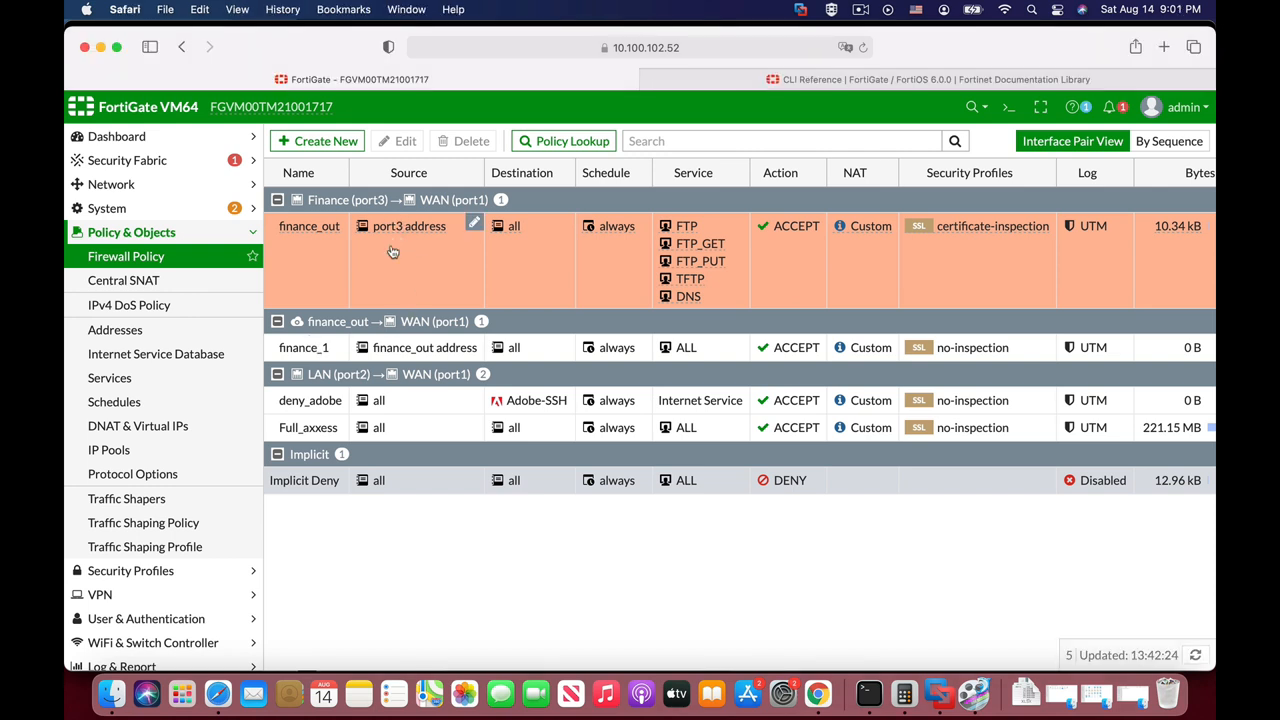
pyautogui.moveTo(384, 252)
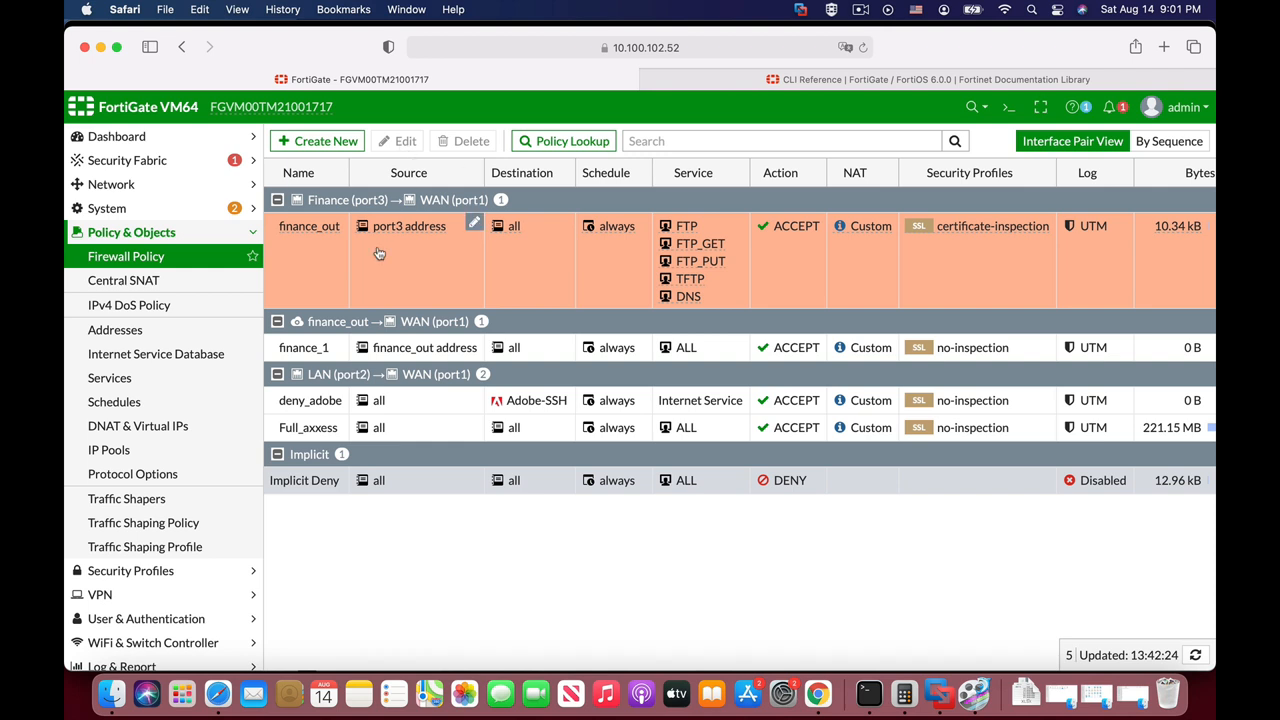
# Step: Open the finance_out policy's edit form to review its interfaces, addresses and services
pyautogui.doubleClick(308, 224)
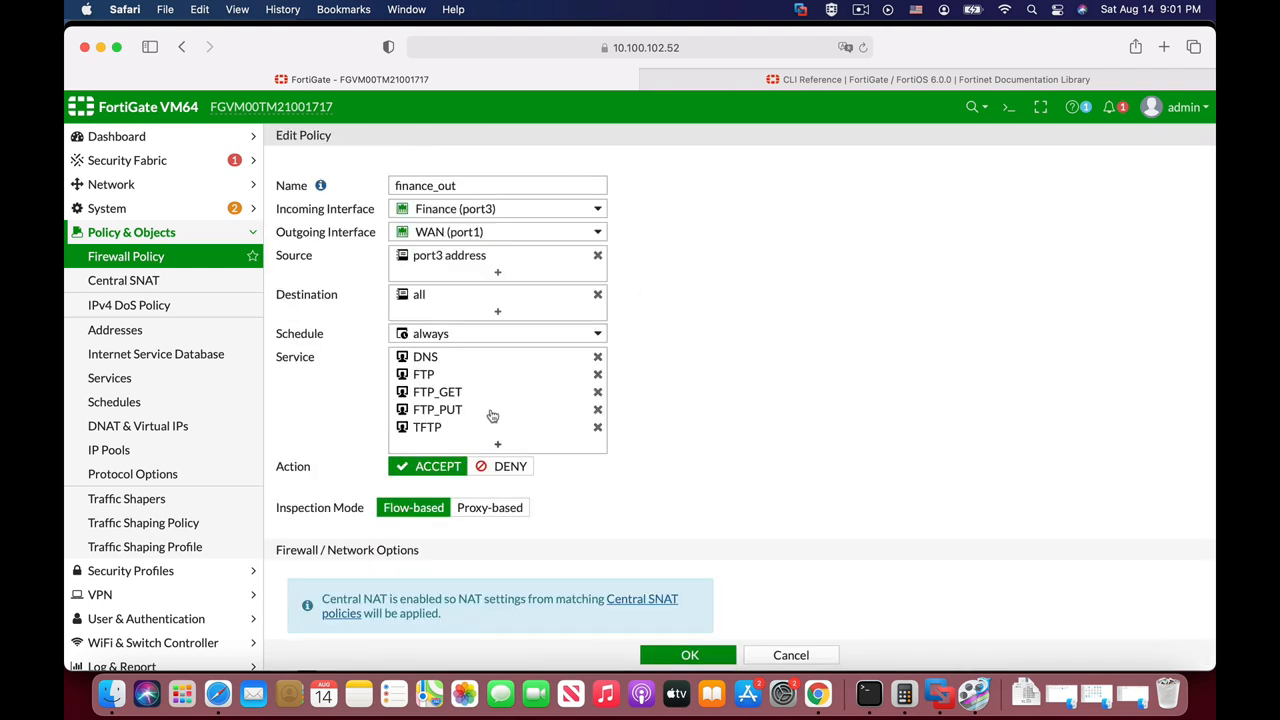
pyautogui.moveTo(448, 256)
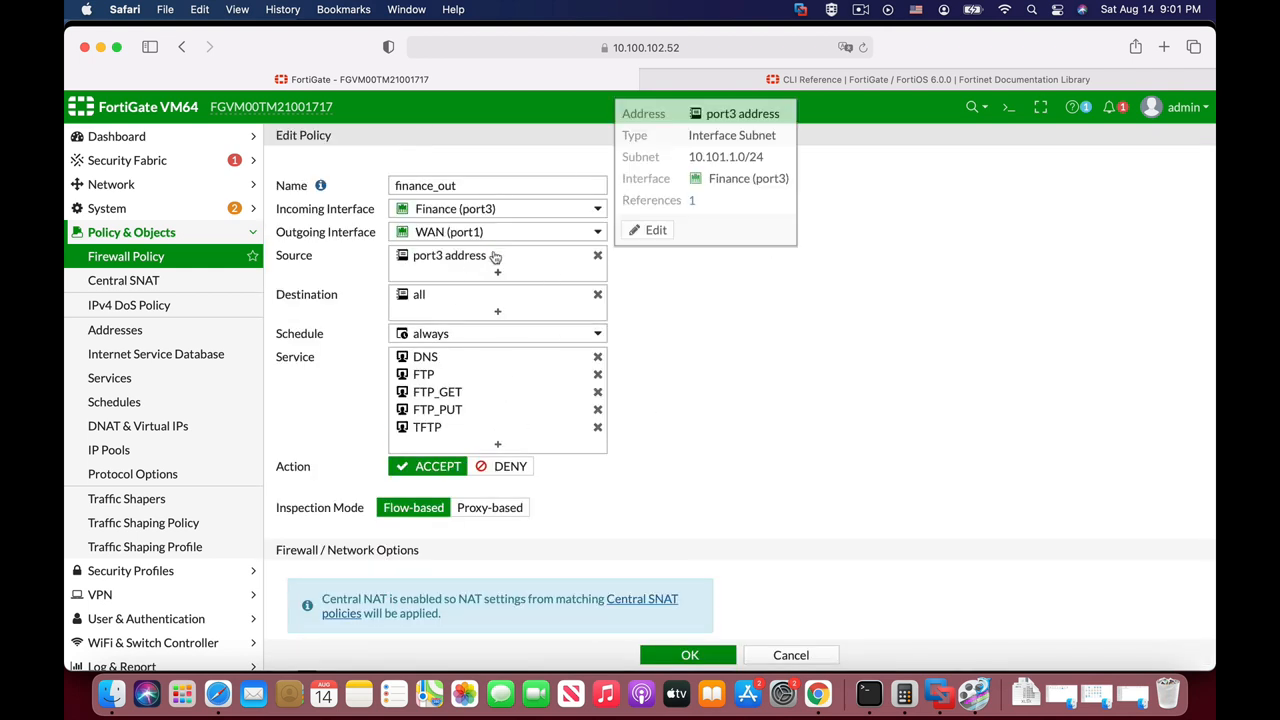
pyautogui.moveTo(478, 214)
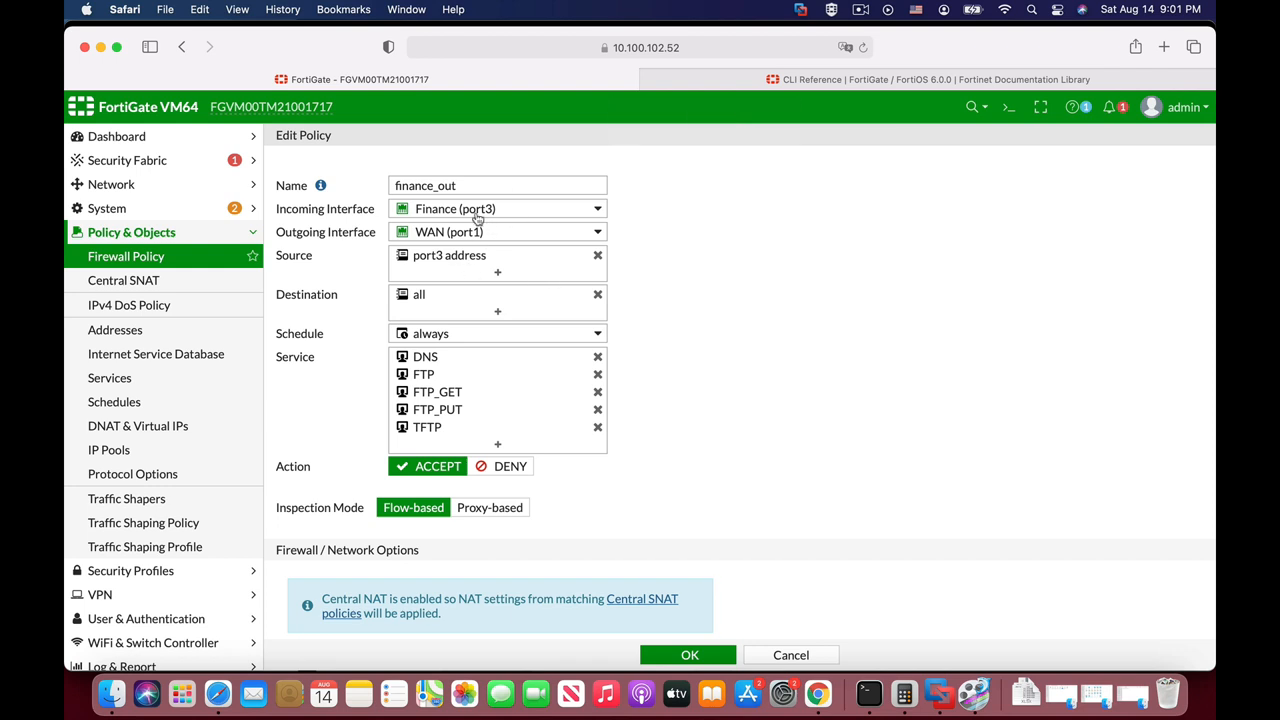
pyautogui.moveTo(456, 208)
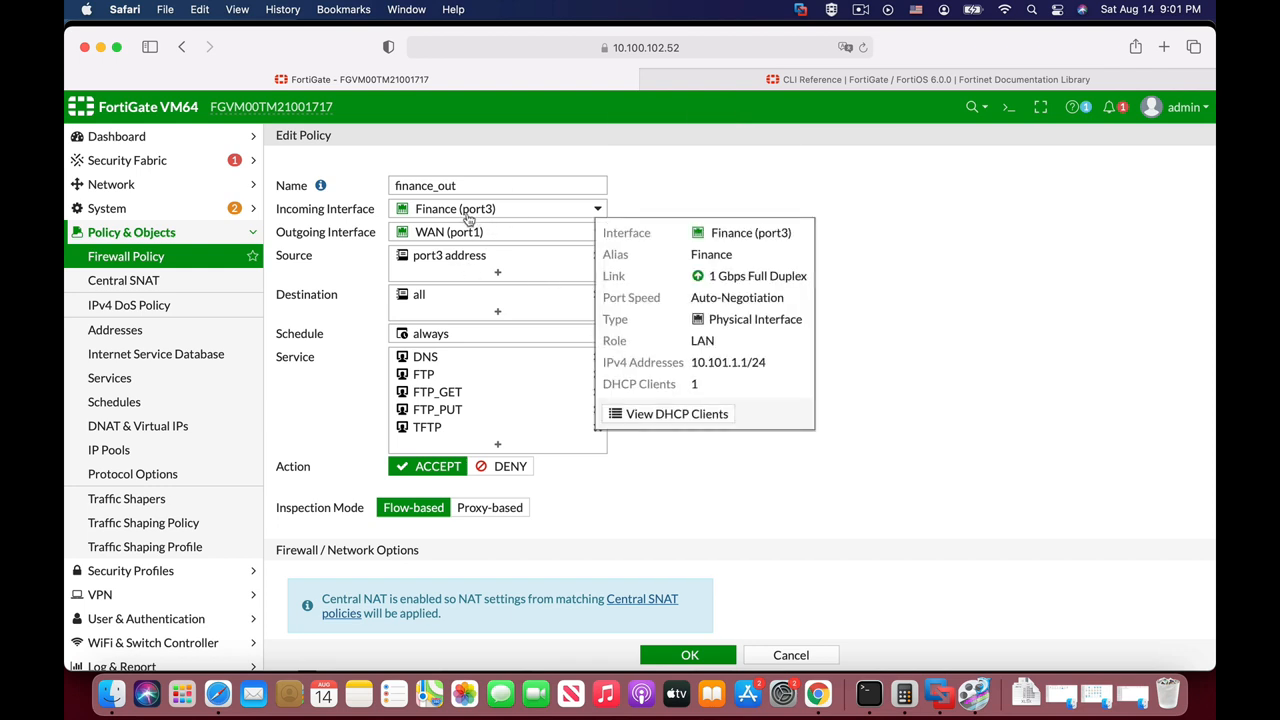
pyautogui.moveTo(472, 244)
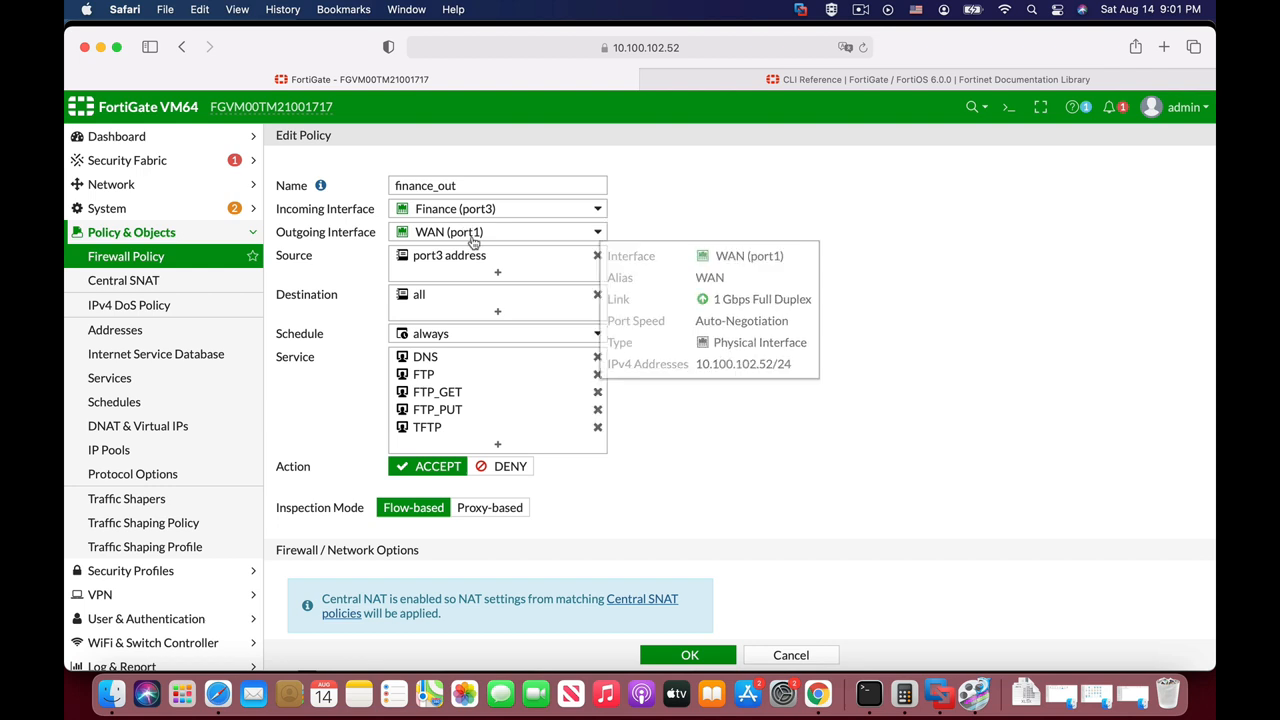
pyautogui.moveTo(512, 416)
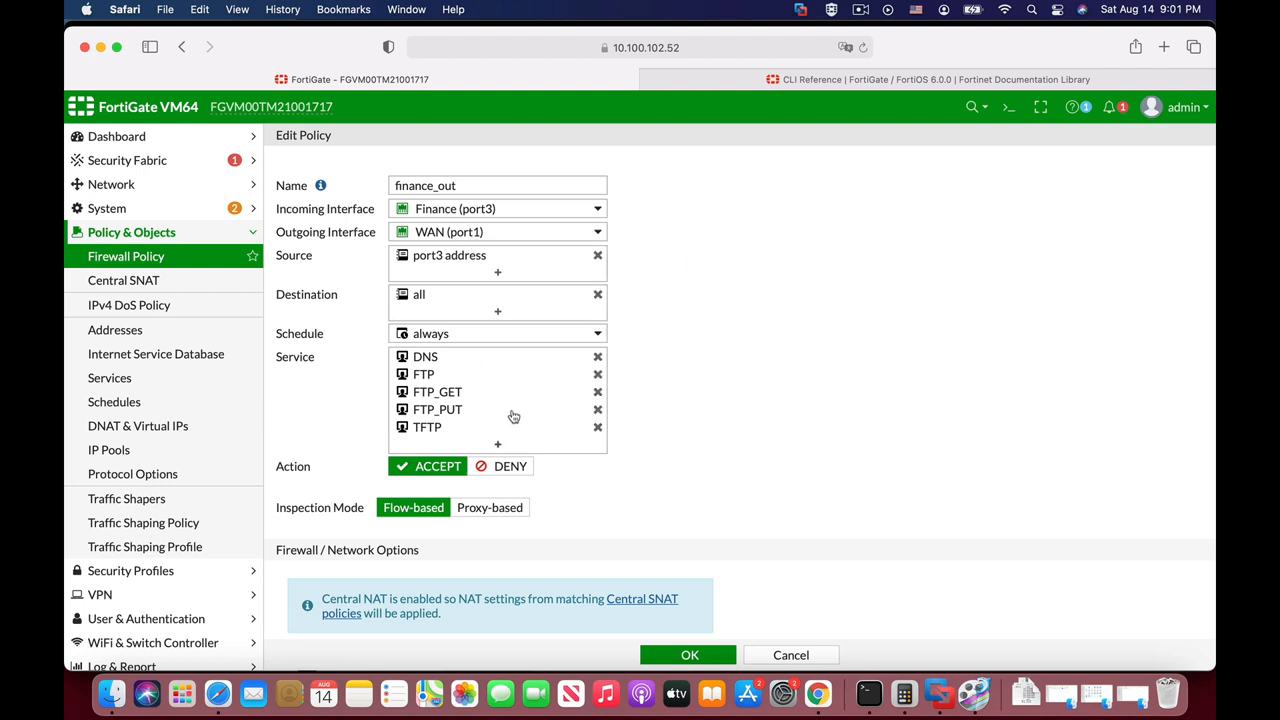
pyautogui.moveTo(436, 408)
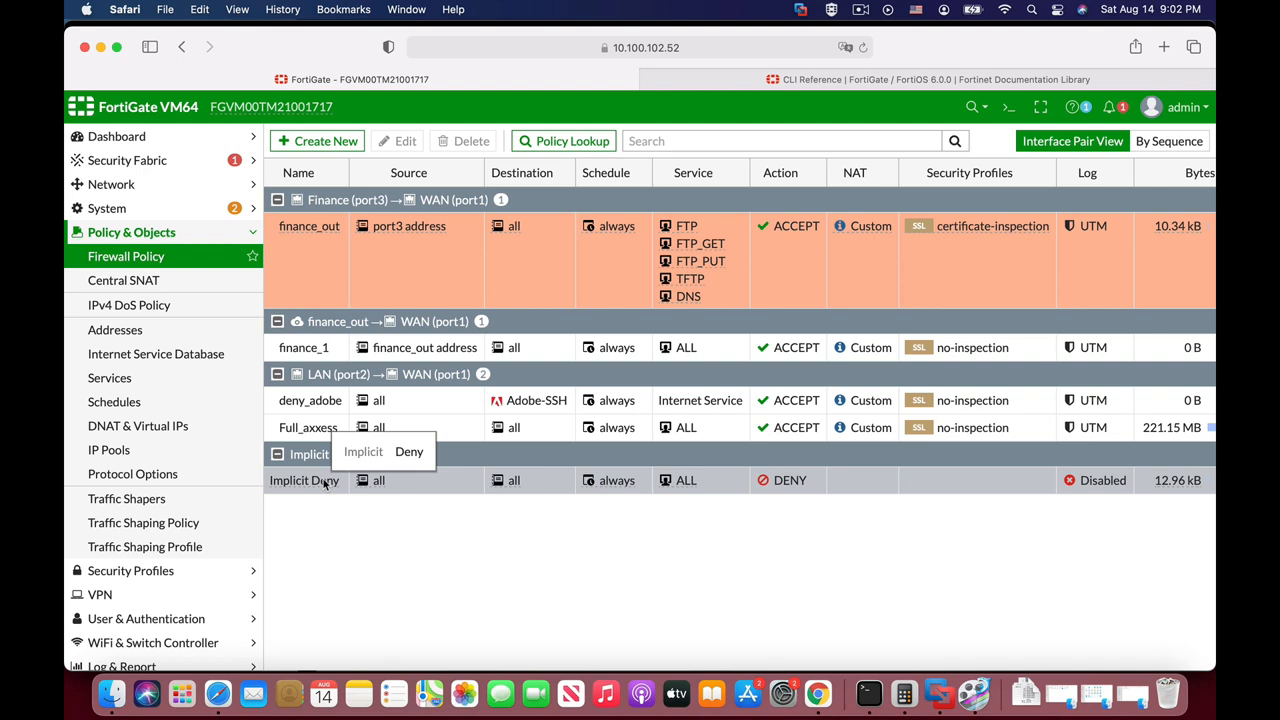
pyautogui.moveTo(460, 640)
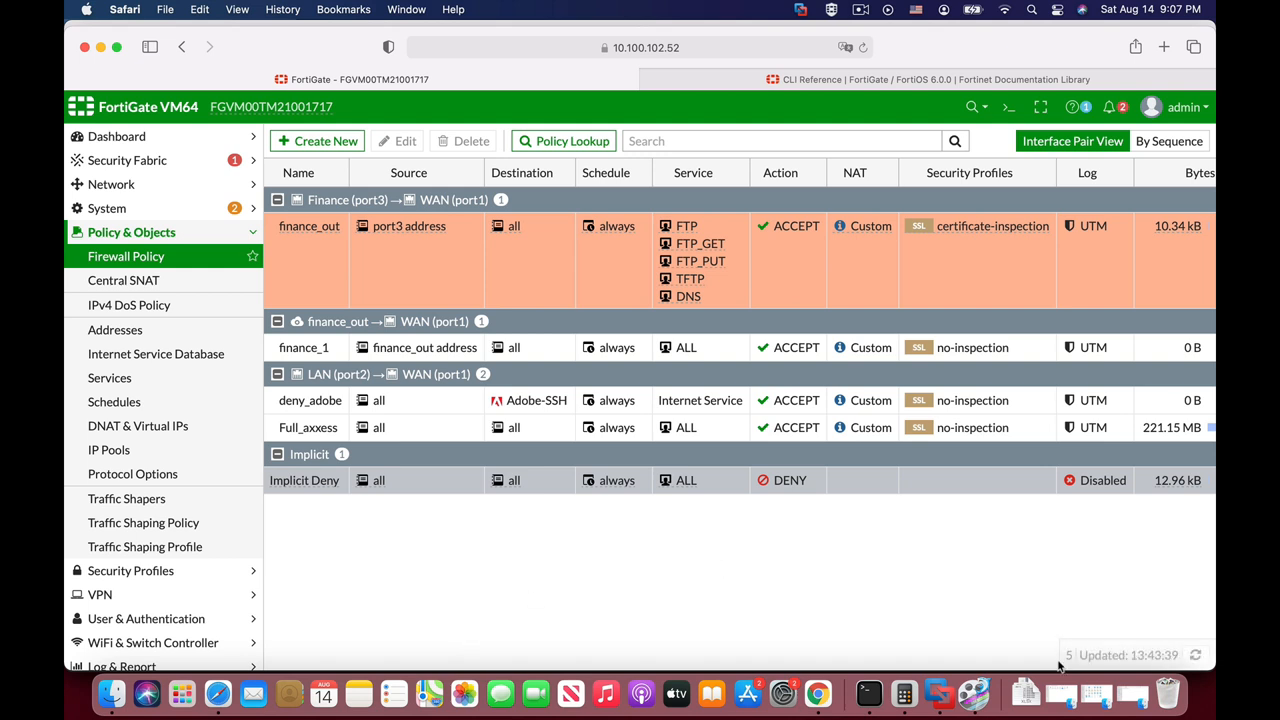
# Step: In the CLI console, run config system settings, set ses-denied-traffic enable, then end
pyautogui.click(1004, 108)
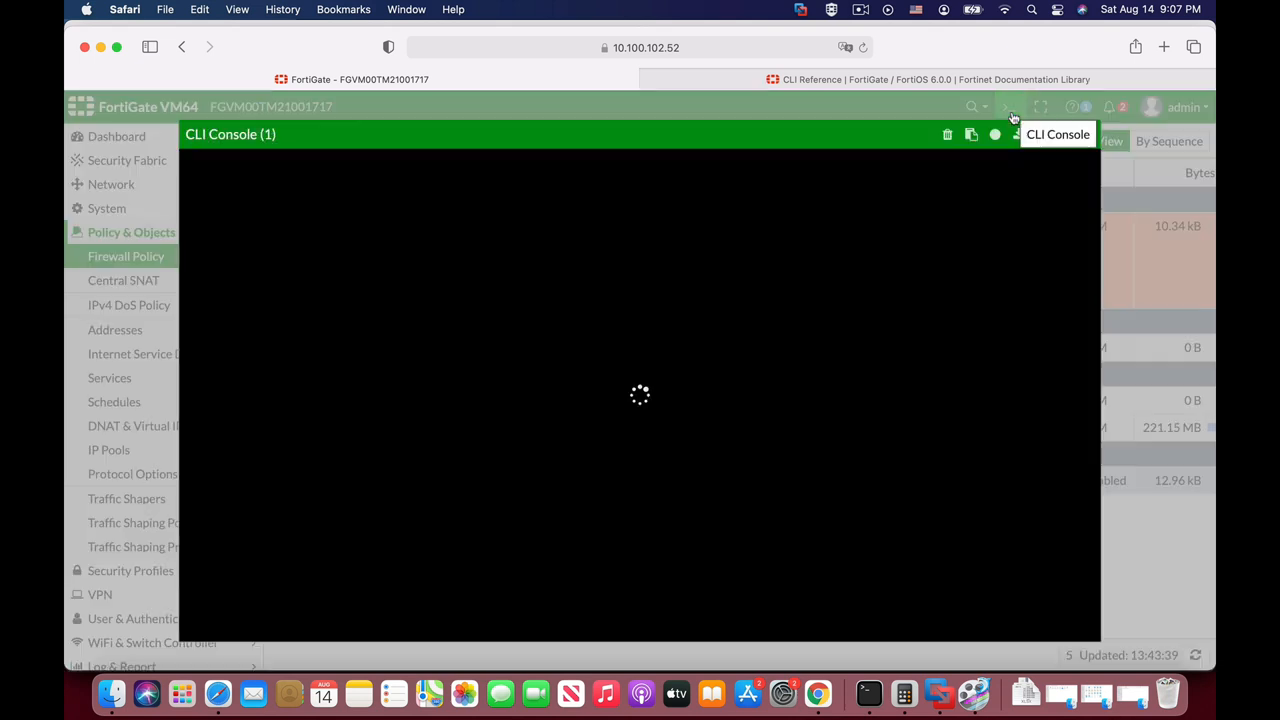
pyautogui.write('config')
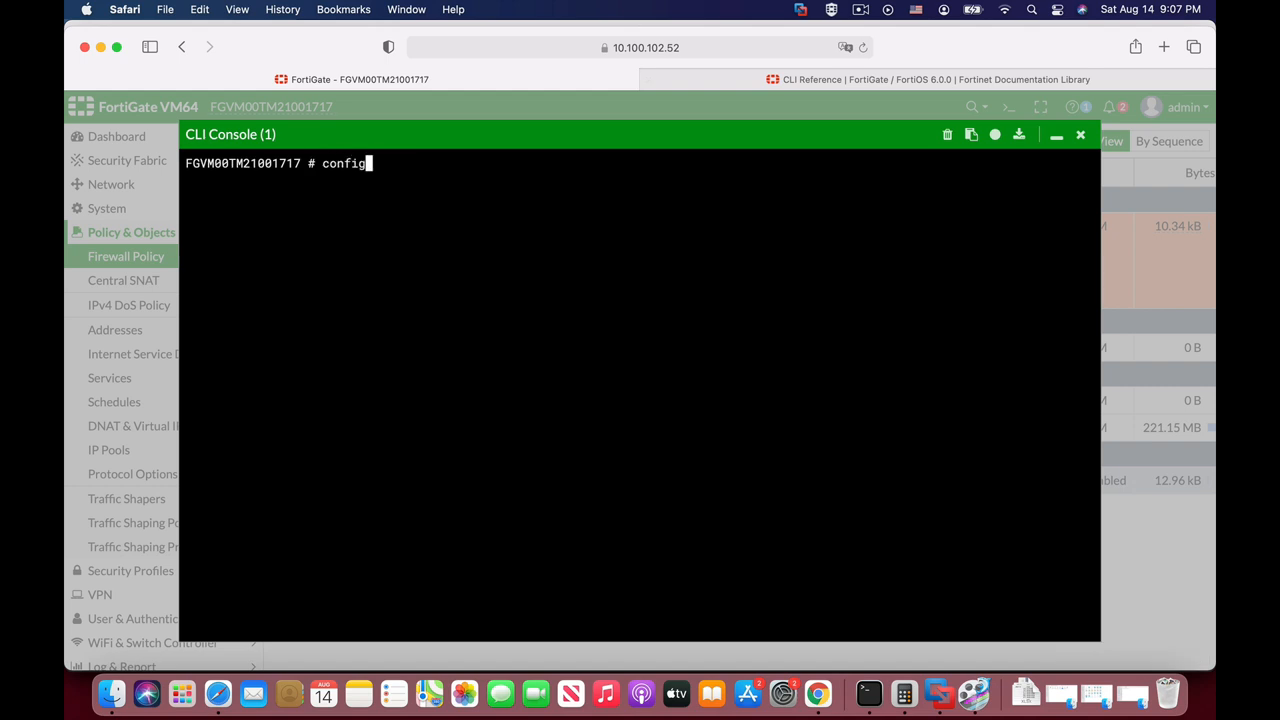
pyautogui.write('system settings')
pyautogui.write('set ses-denied-traffic')
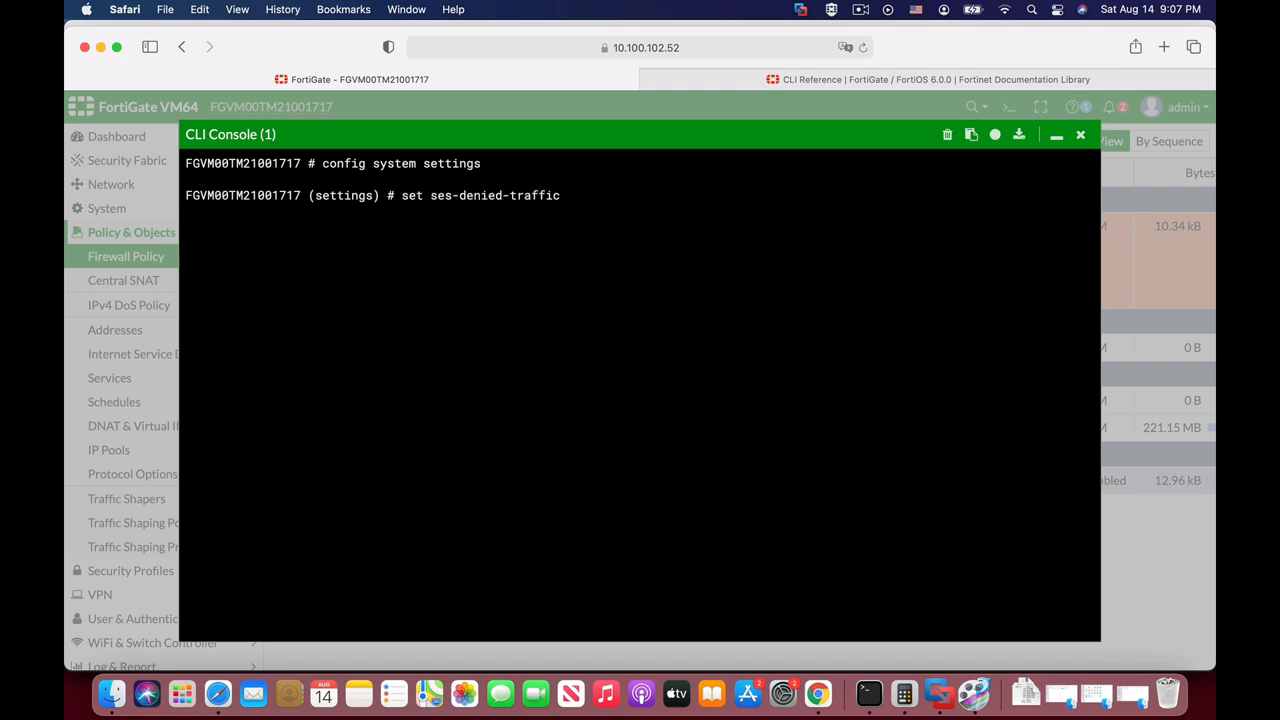
pyautogui.write('enable')
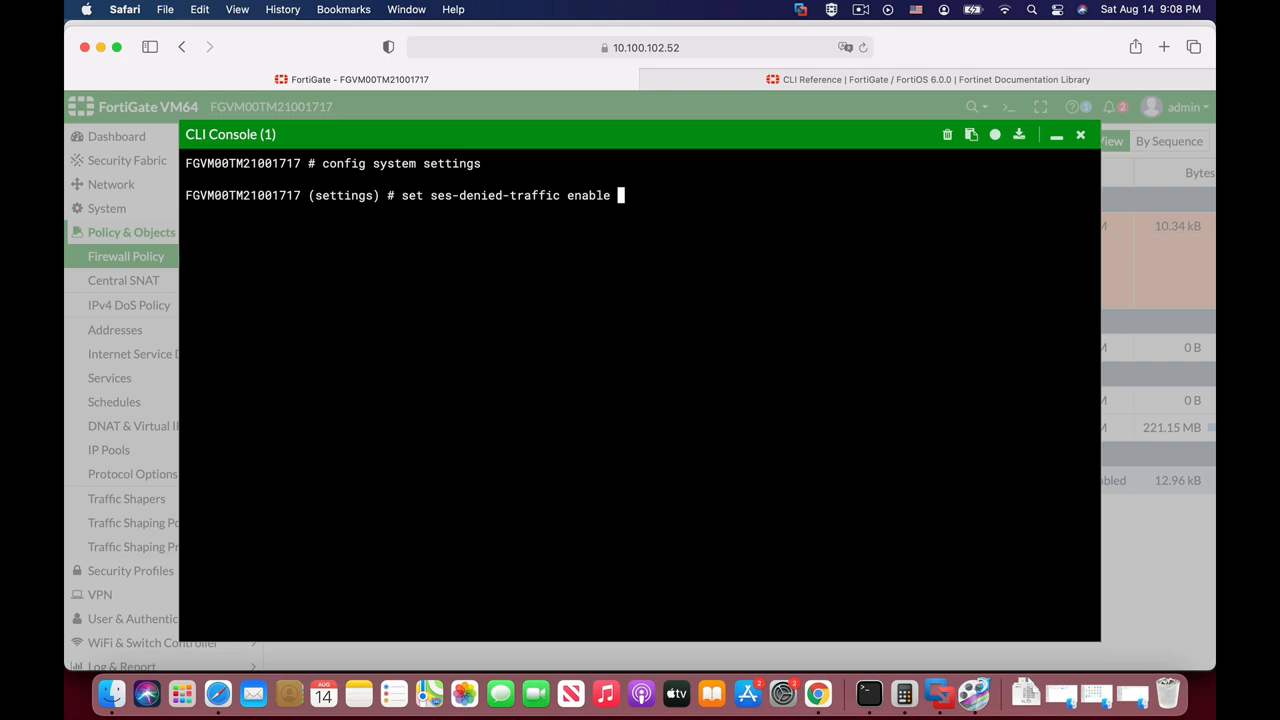
pyautogui.write('end')
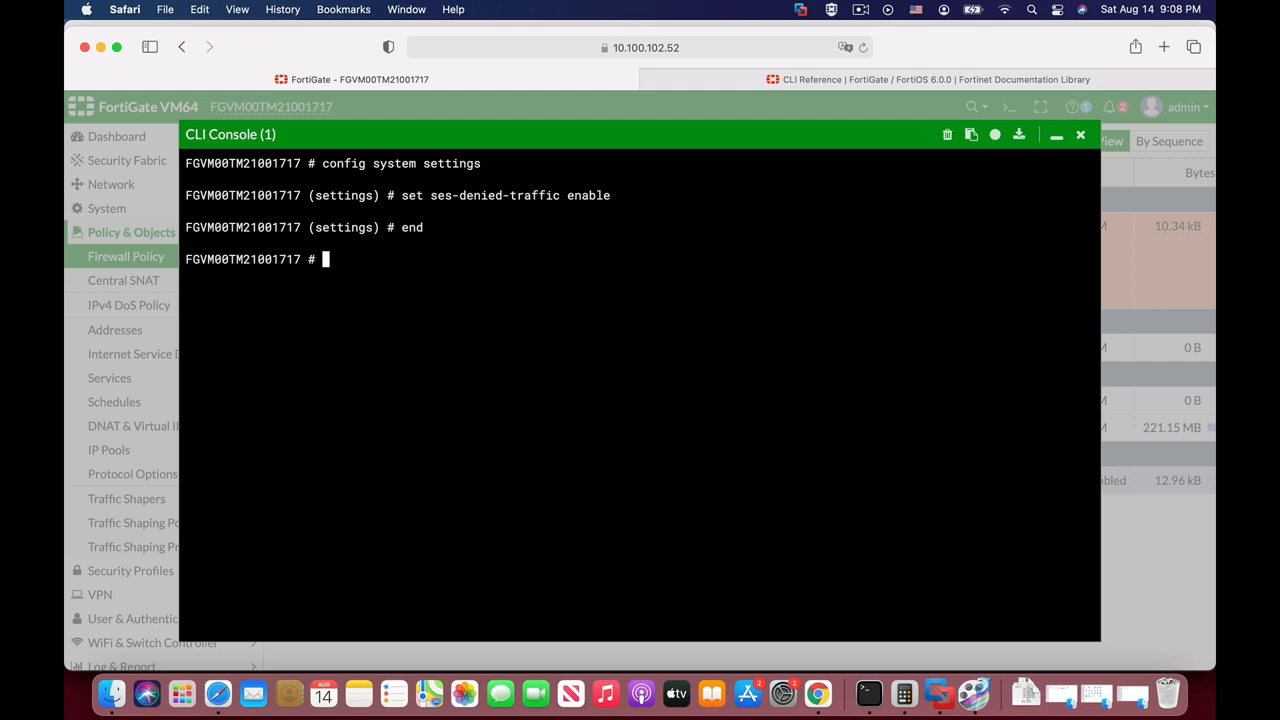
# Step: Under config system global, set block-session-timer 300 and close the block with end
pyautogui.write('config s')
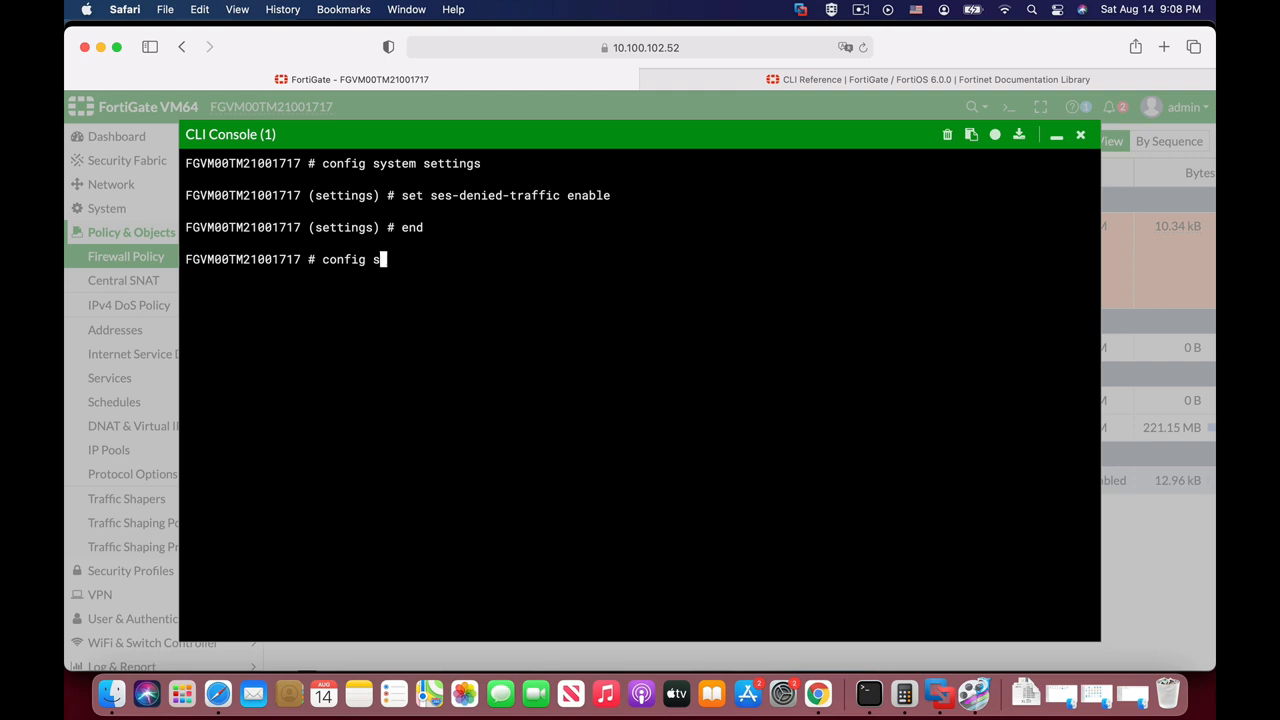
pyautogui.write('ystem global')
pyautogui.write('set block-session-timer')
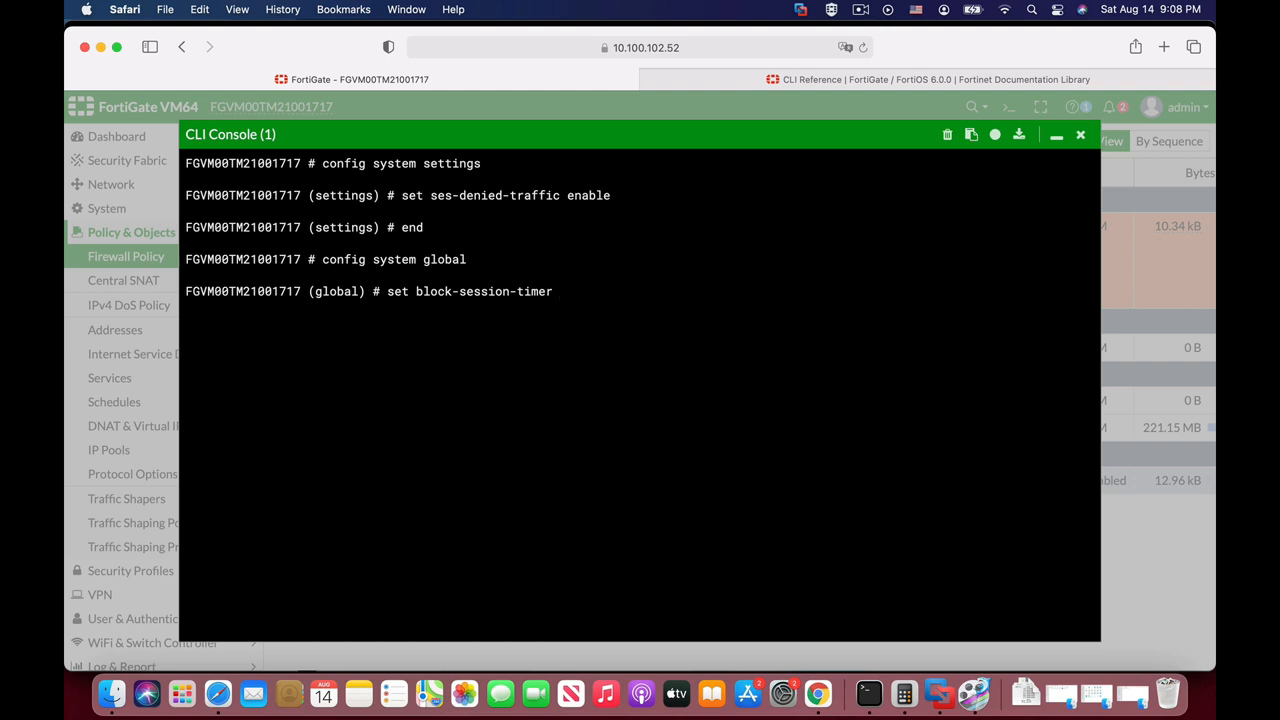
pyautogui.write('3')
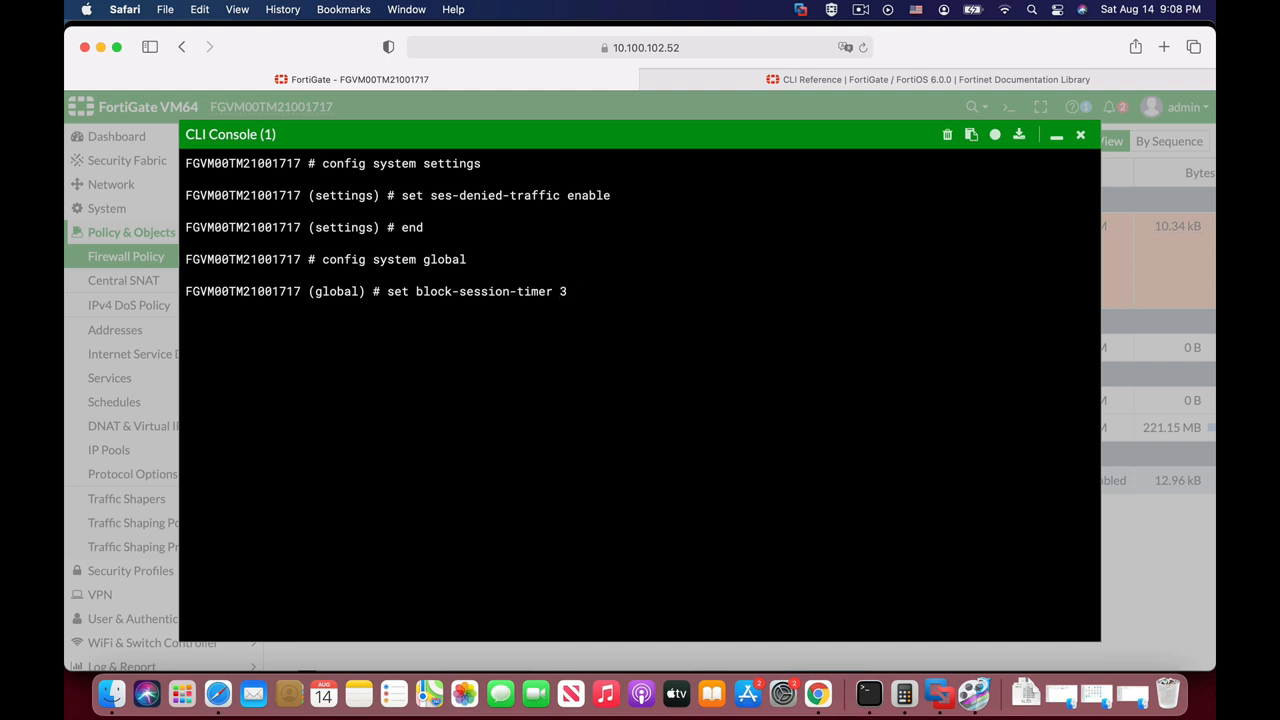
pyautogui.write('00')
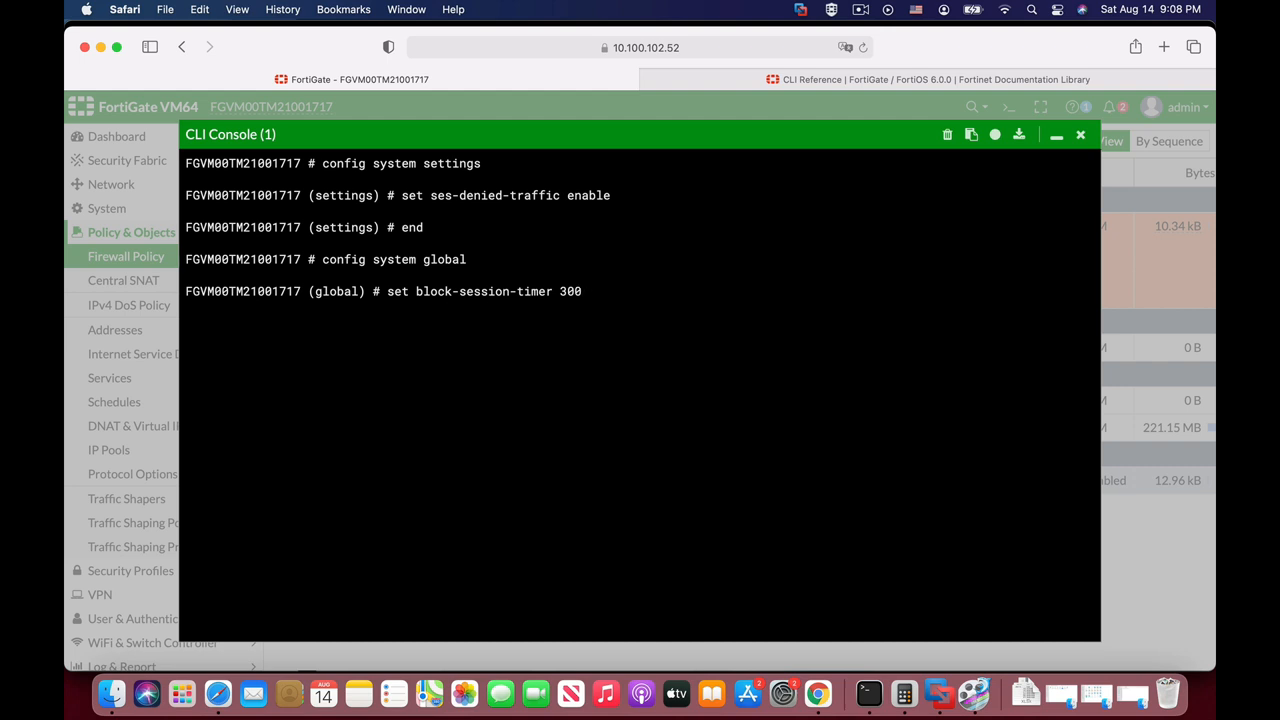
pyautogui.write('end')
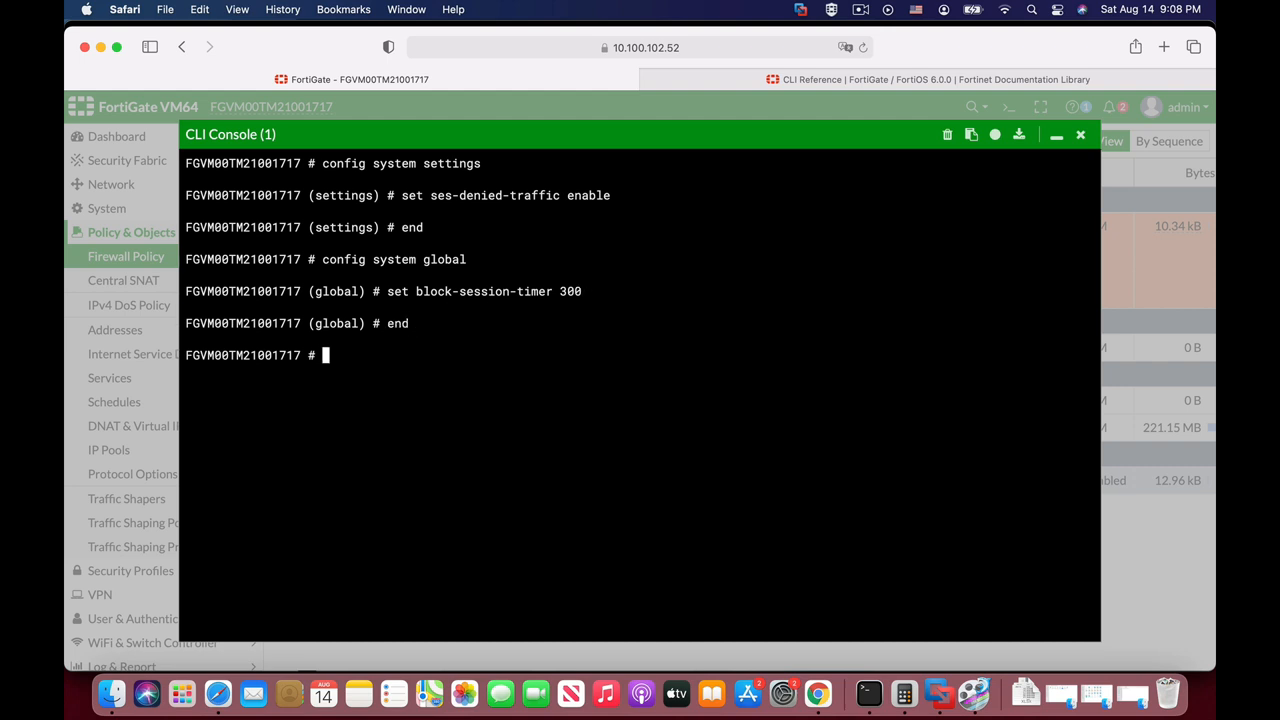